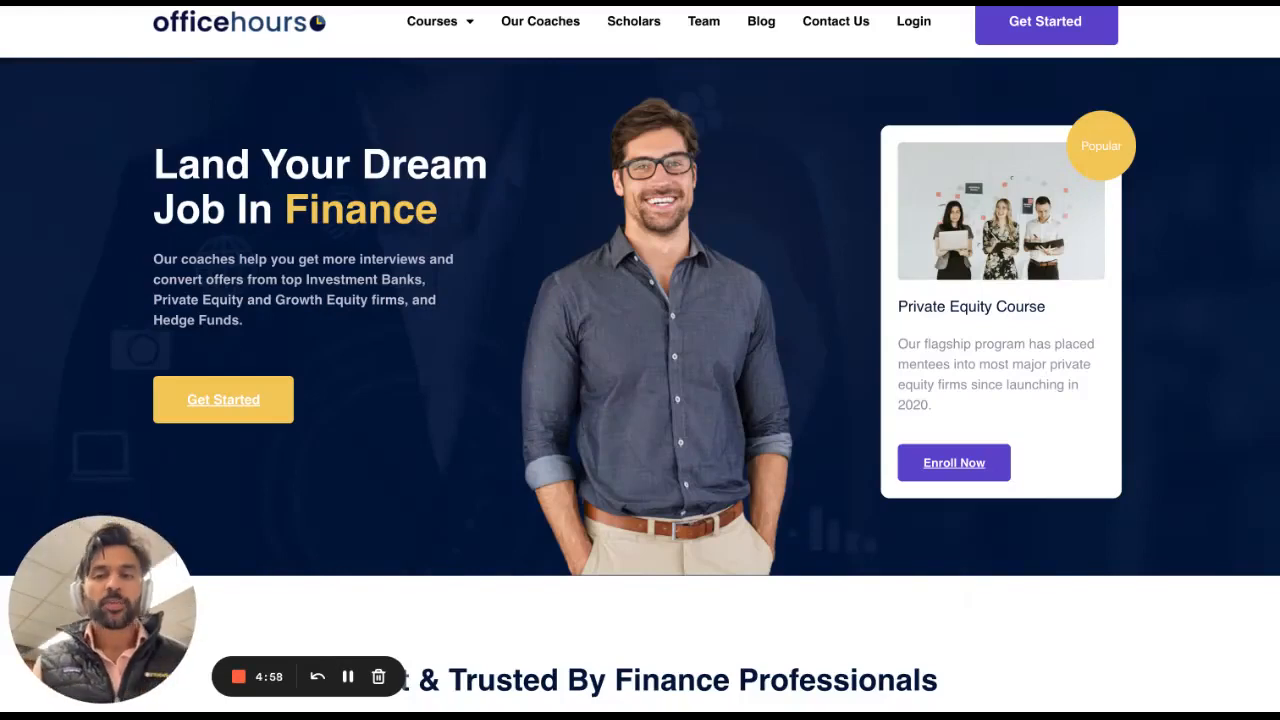
mouse_move(830, 276)
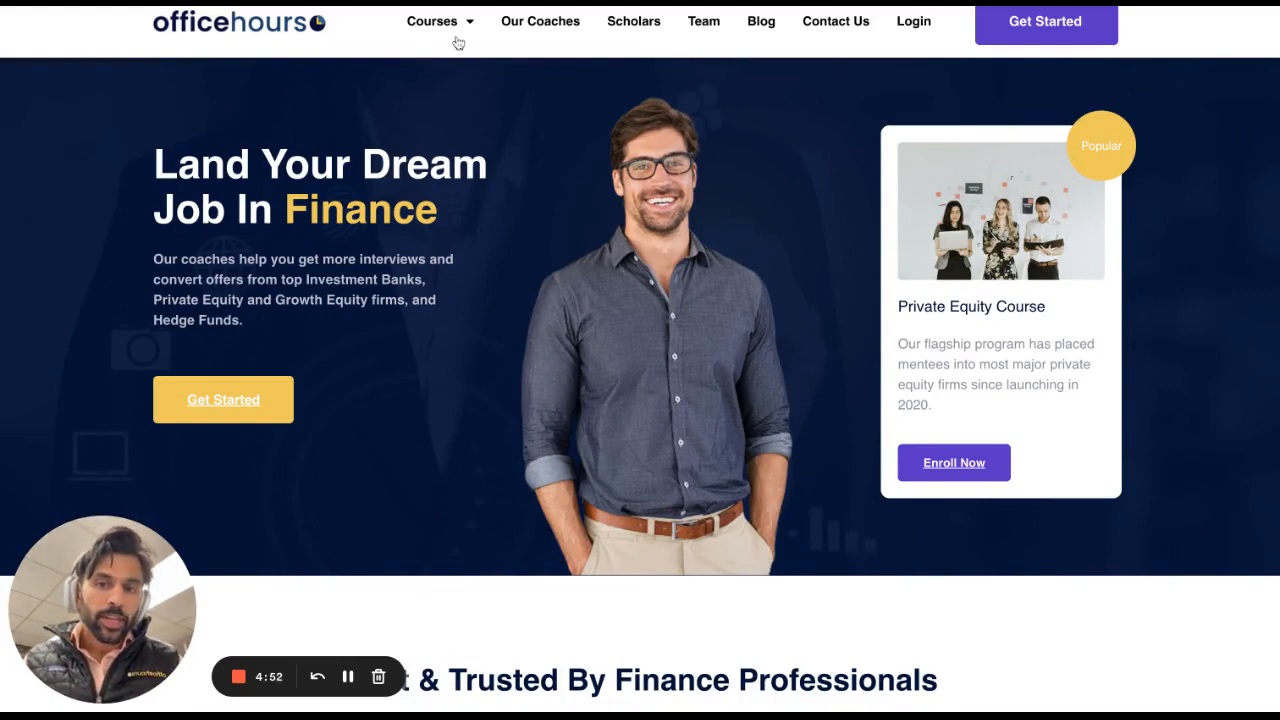
Show the Courses list, then scroll the home page down to the finance career path cards
left_click(432, 20)
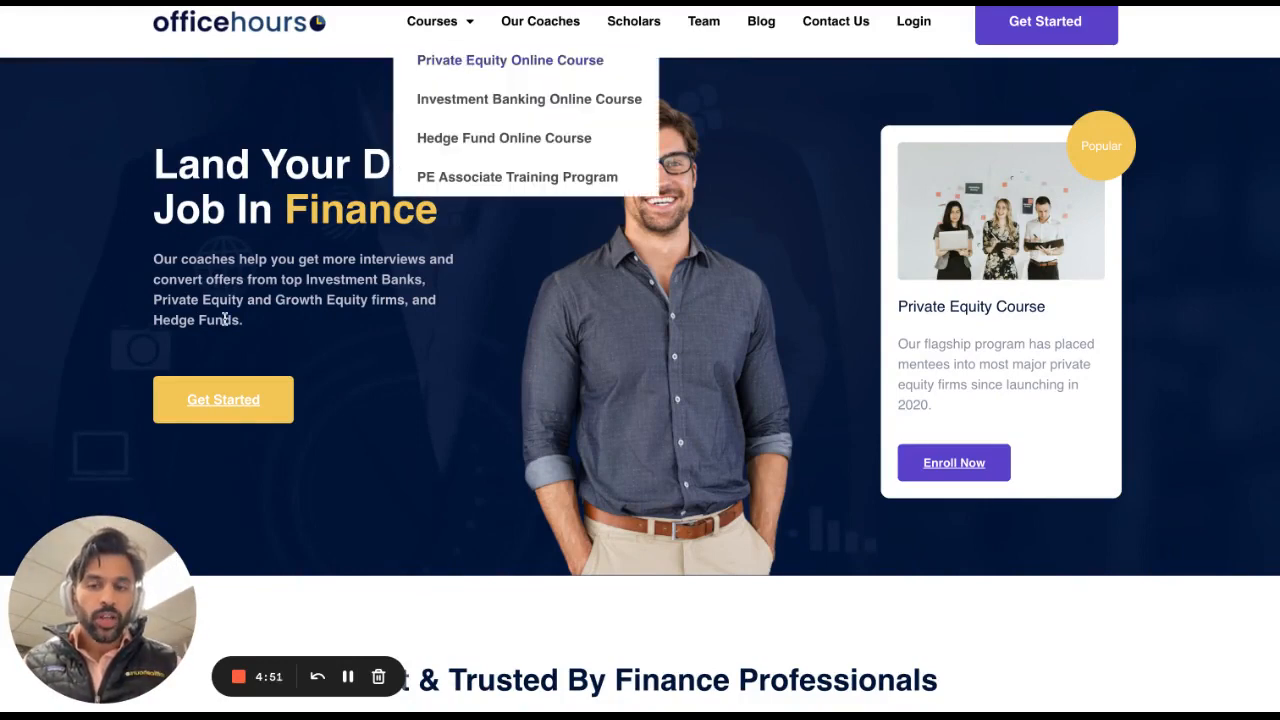
mouse_move(130, 328)
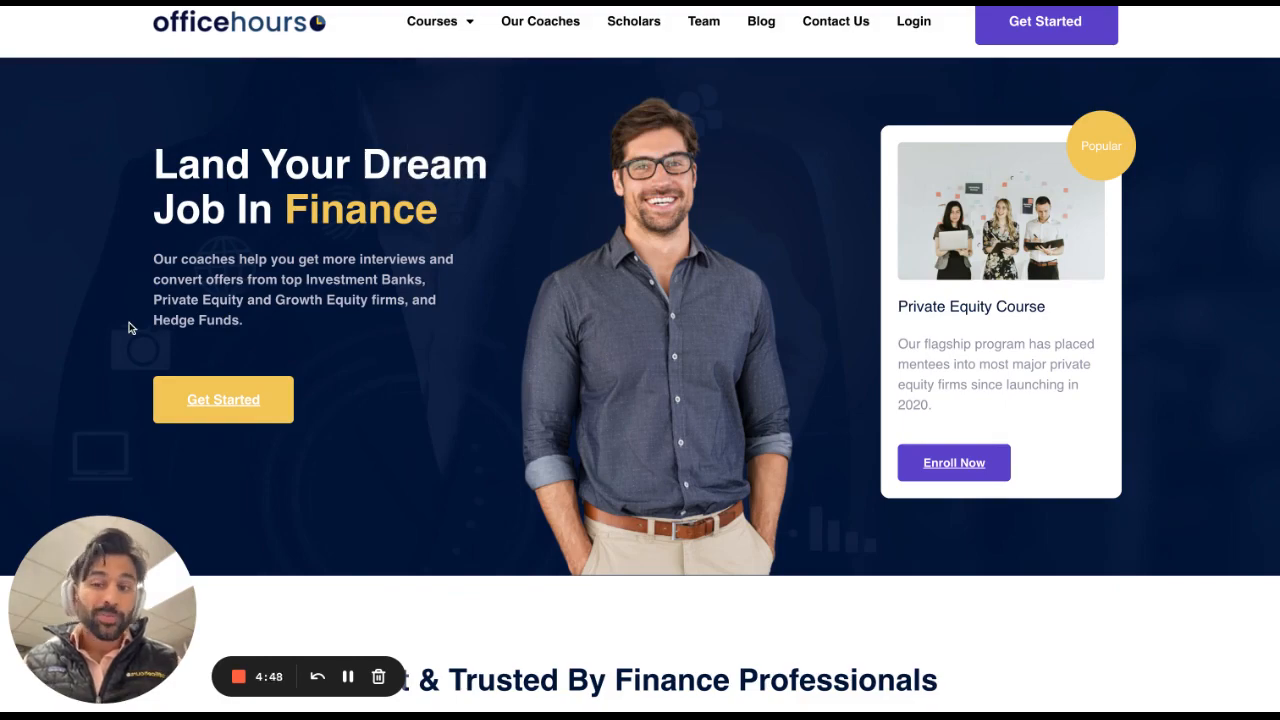
scroll("down", 3)
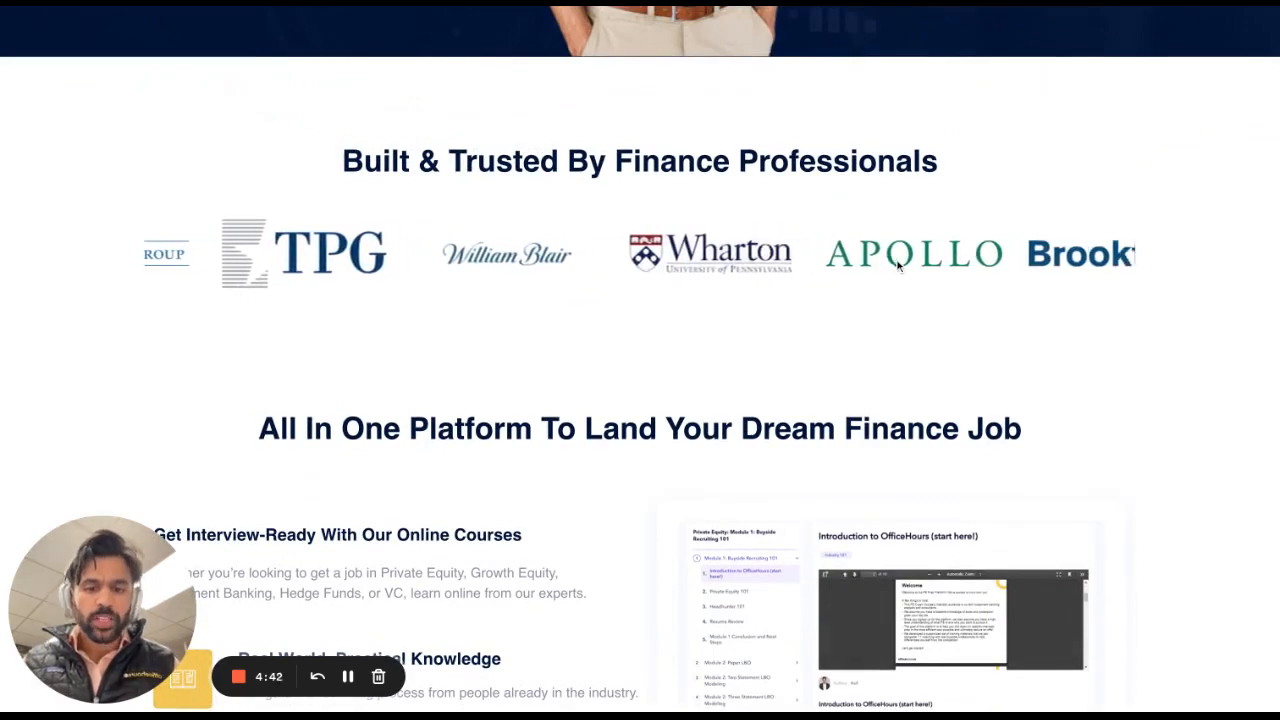
scroll("down", 3)
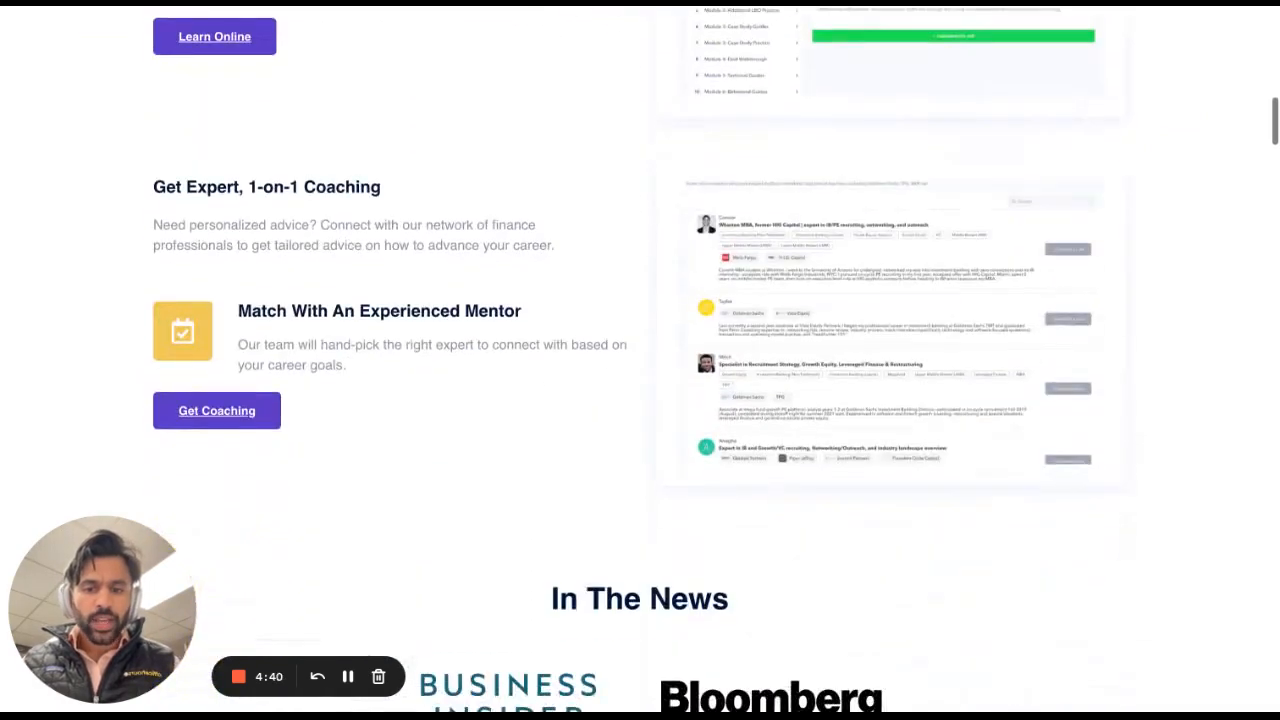
scroll("up", 3)
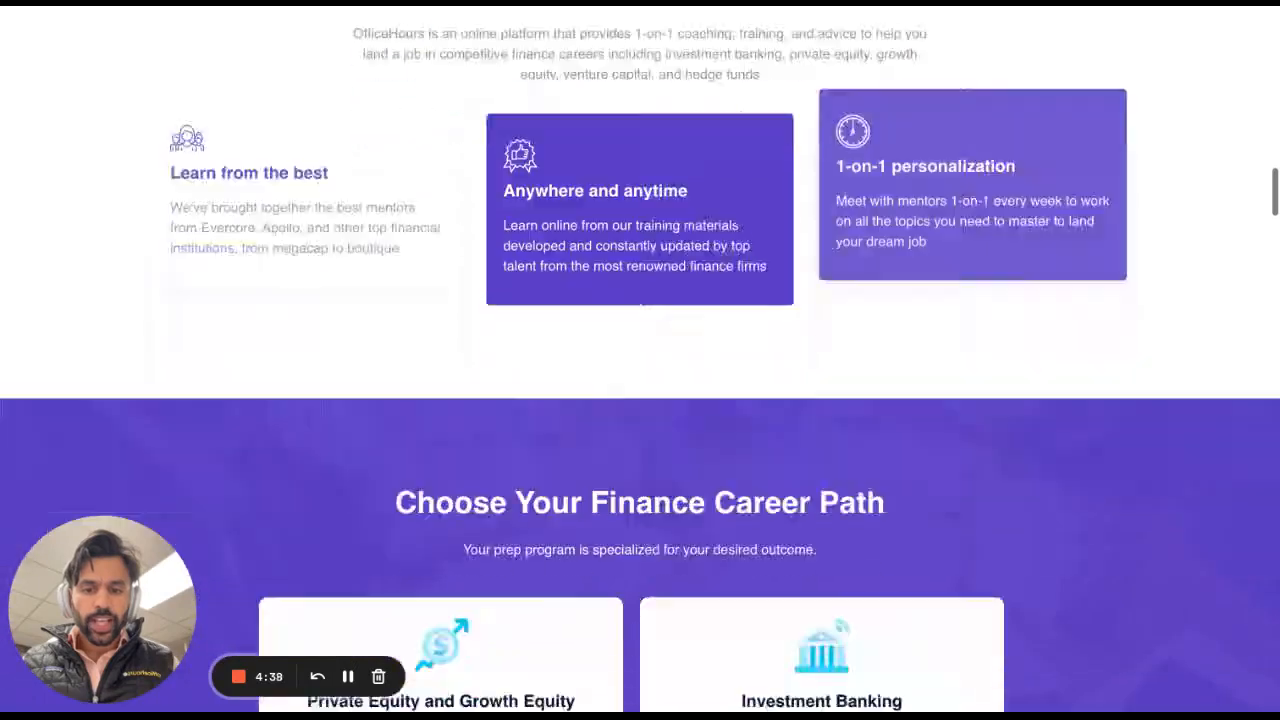
scroll("down", 3)
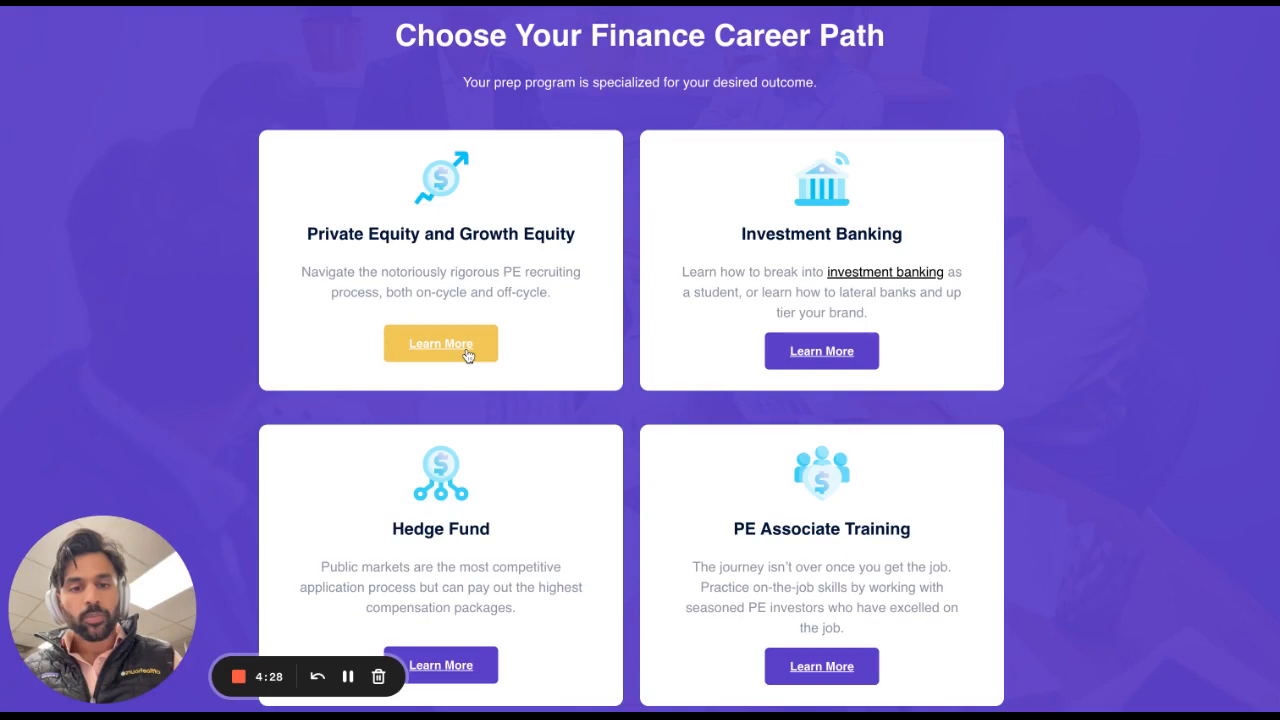
Open the Private Equity and Growth Equity course page and scroll through its pricing and curriculum
left_click(440, 344)
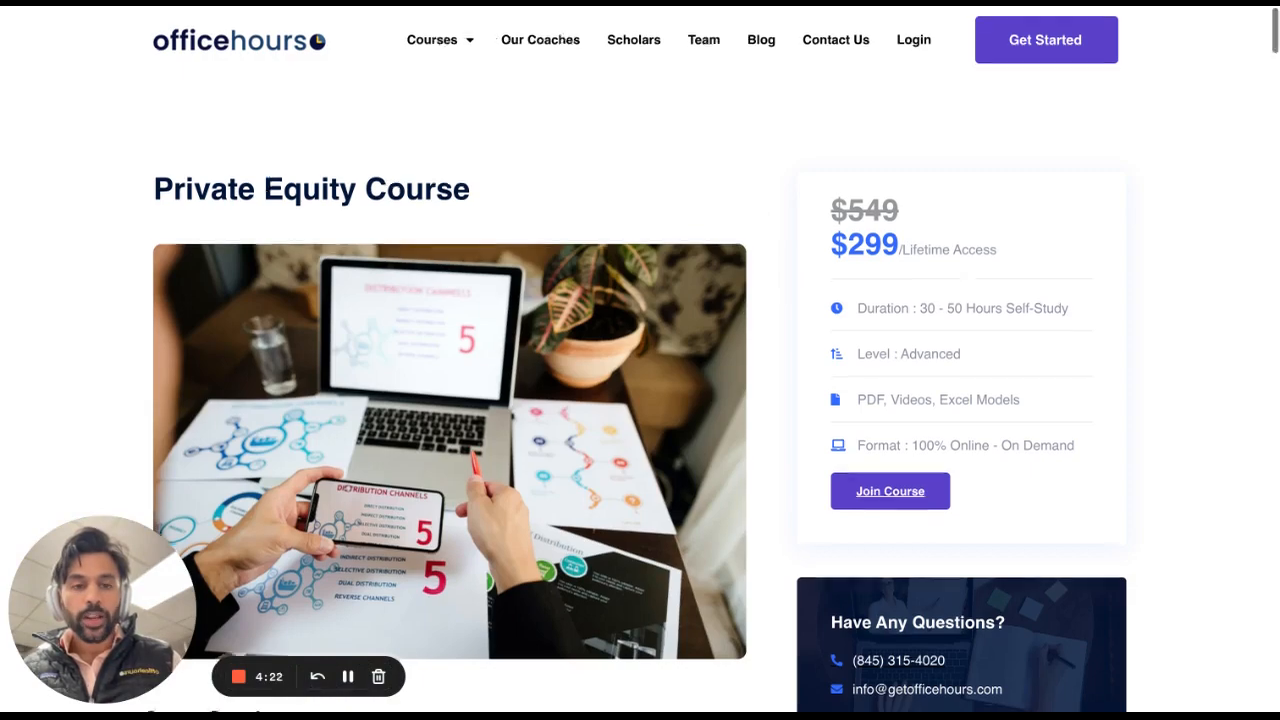
scroll("down", 3)
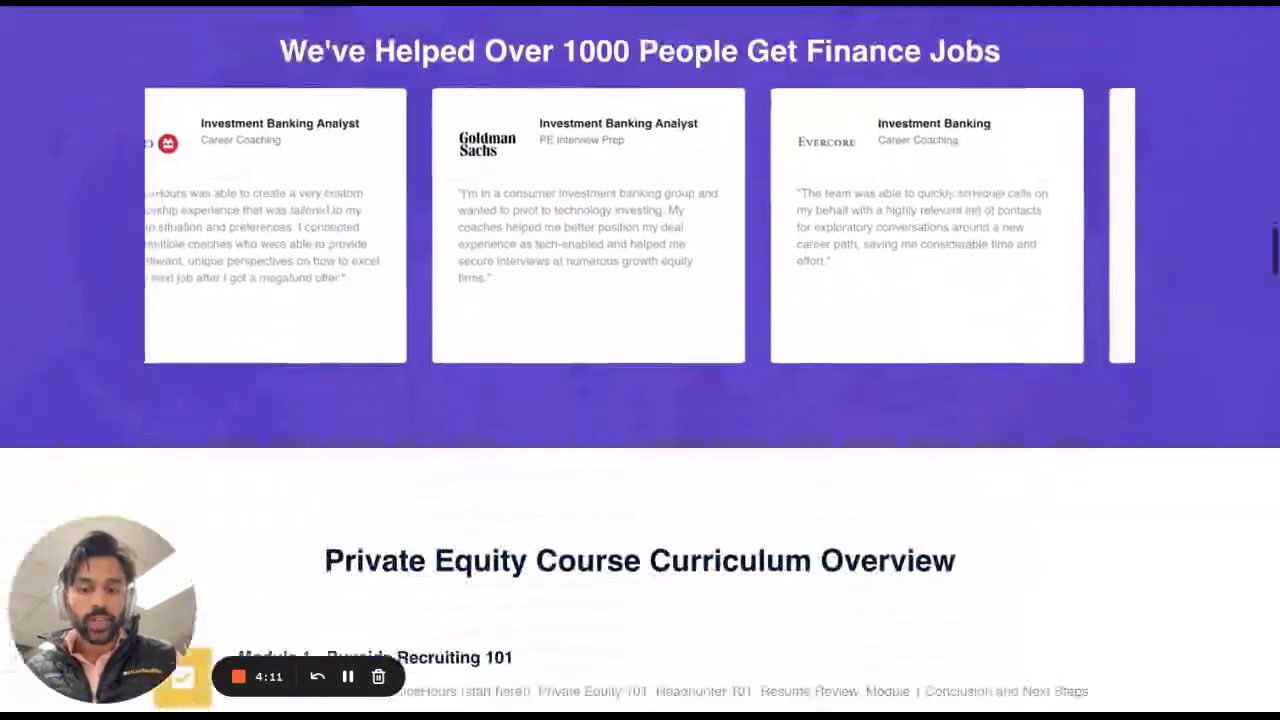
scroll("down", 3)
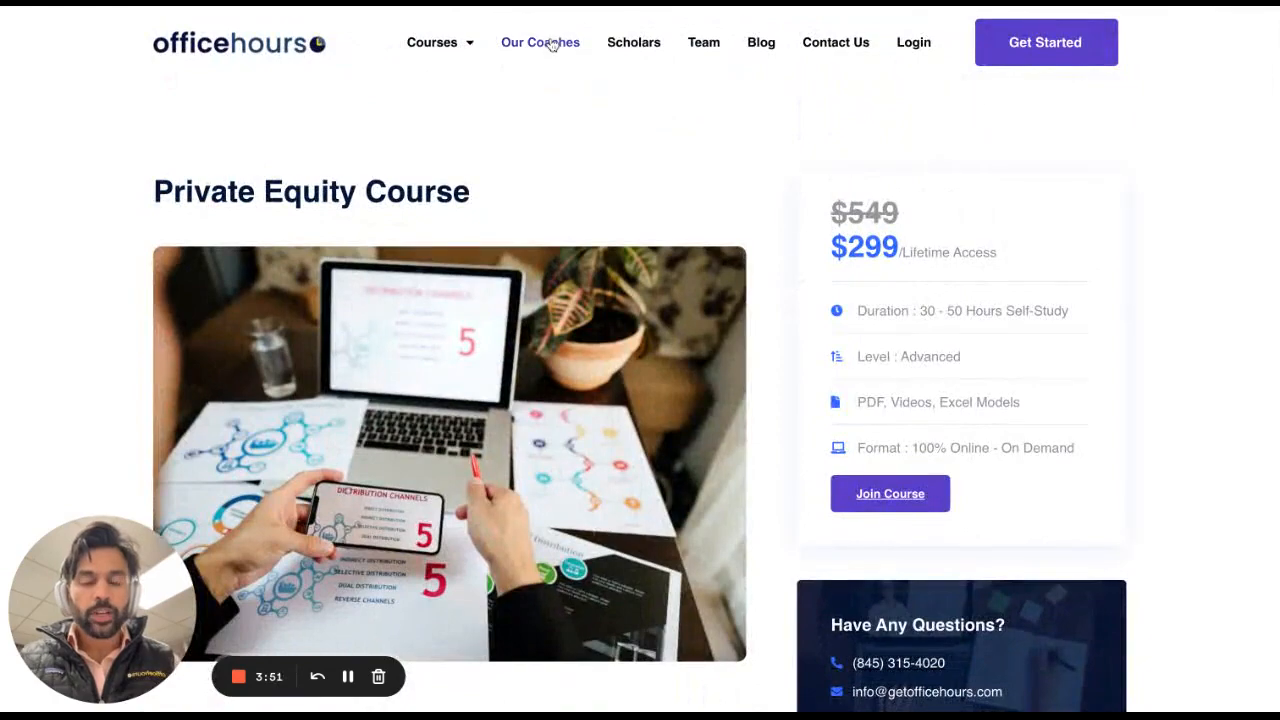
Visit Our Coaches, then open the Blog and scroll through its recent posts
left_click(540, 42)
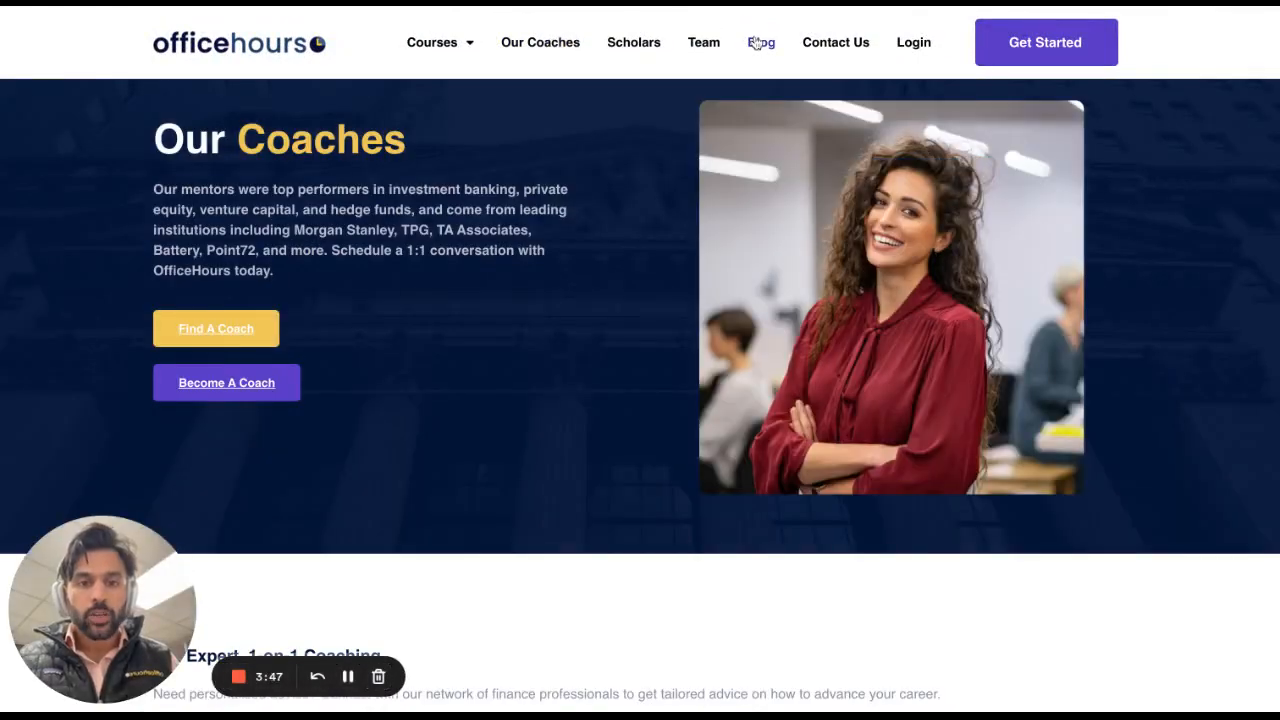
left_click(760, 42)
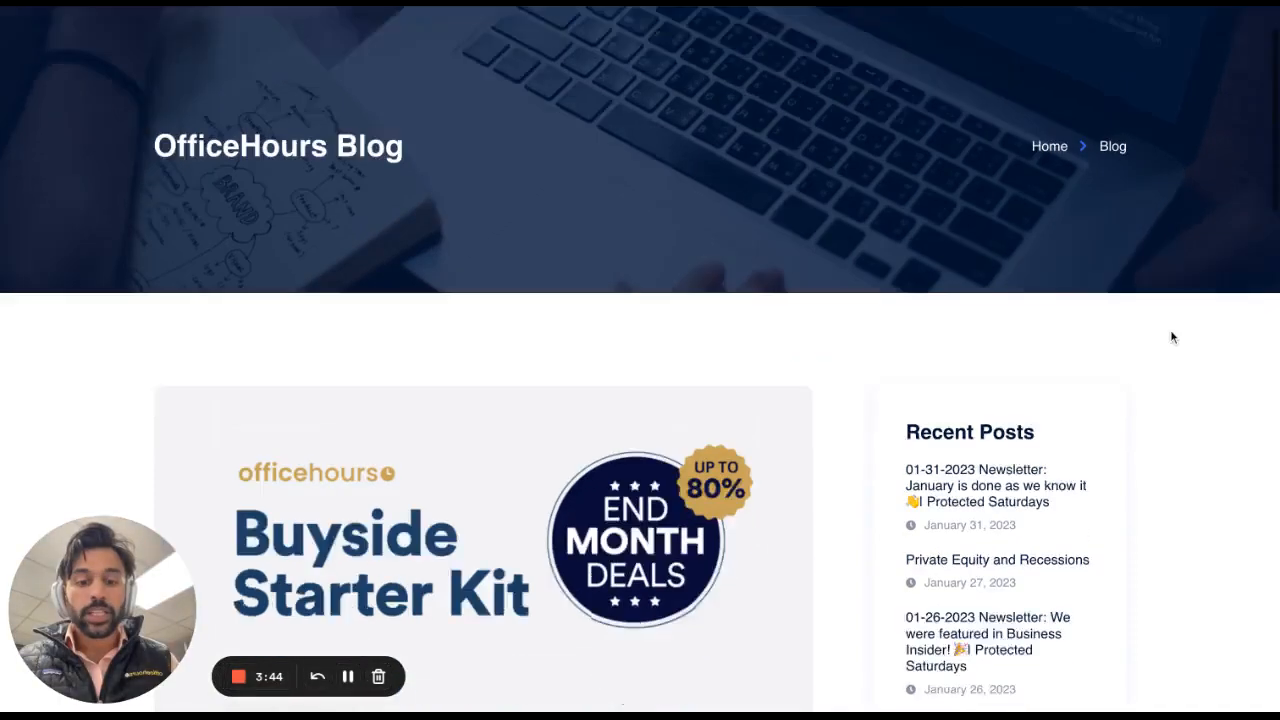
scroll("down", 3)
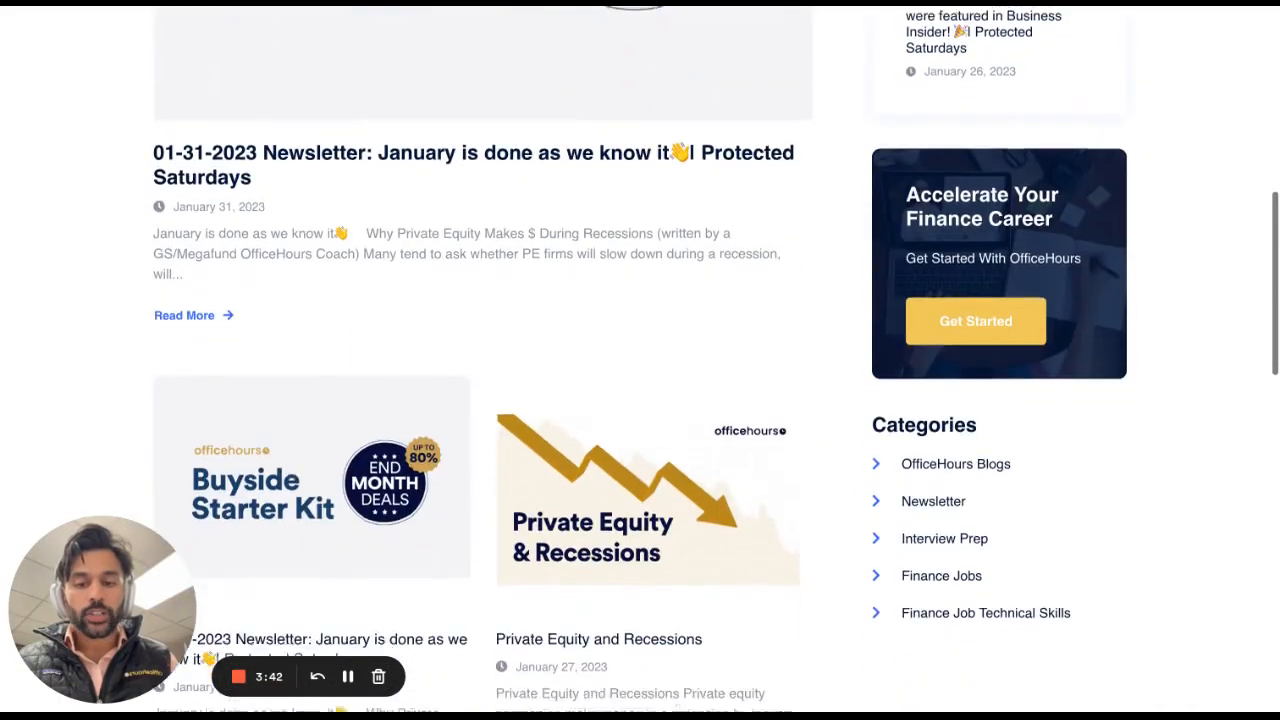
scroll("down", 3)
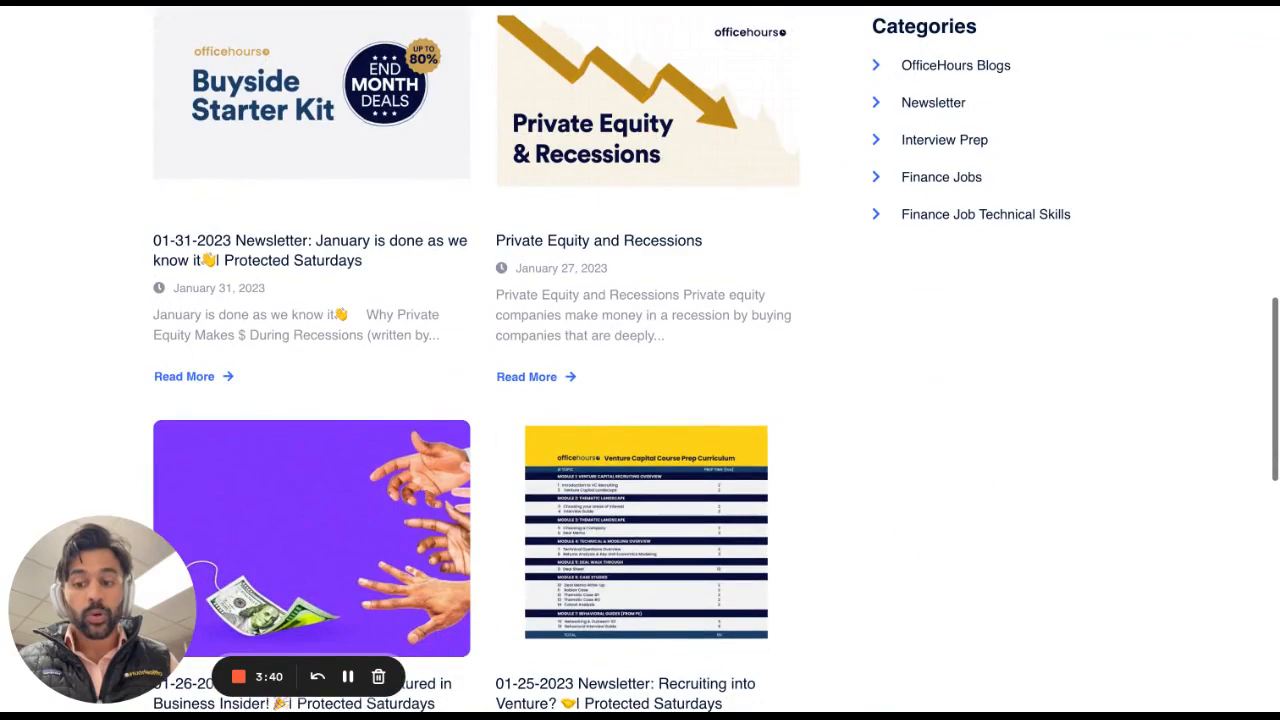
scroll("up", 3)
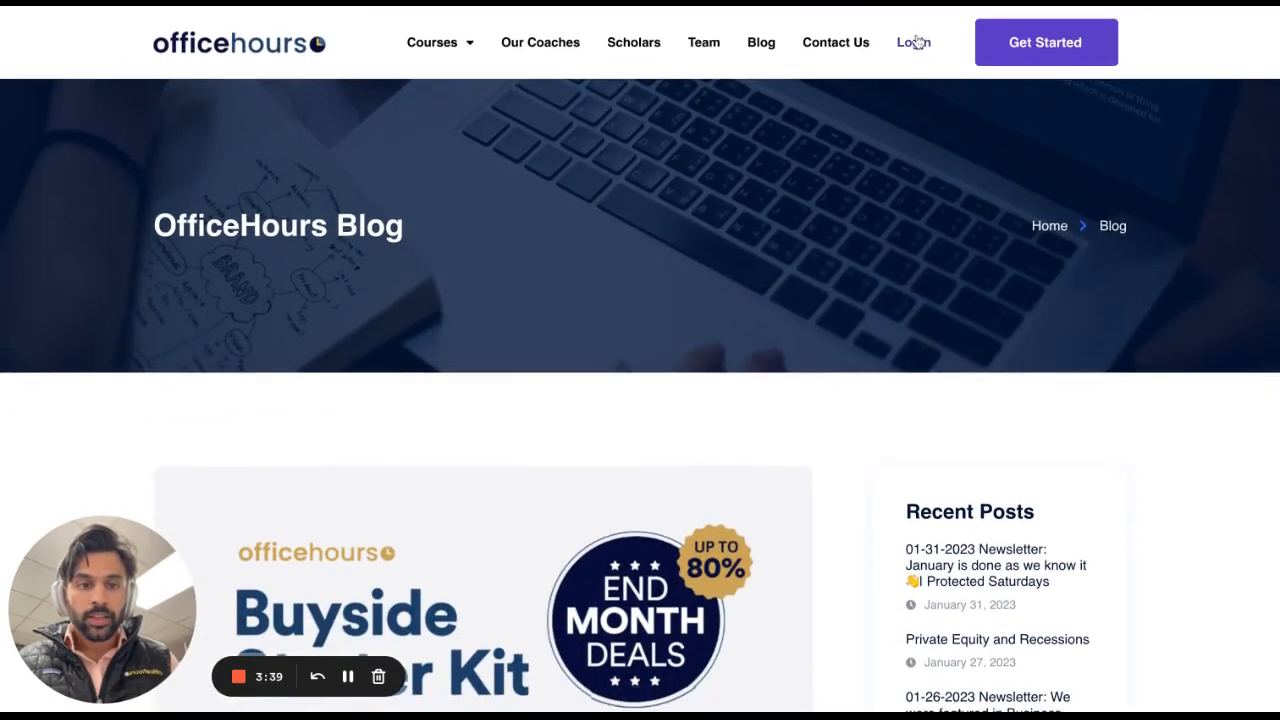
Go to Sign In and choose to register as a mentee
left_click(912, 42)
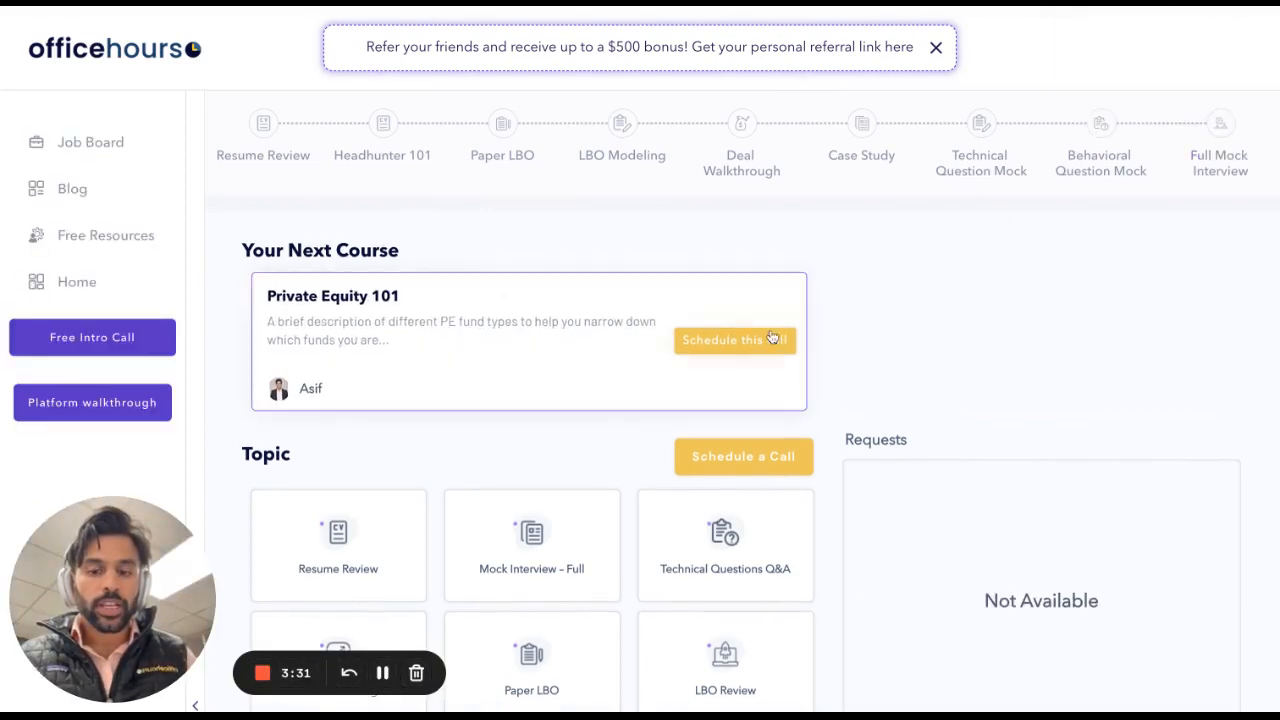
left_click(114, 48)
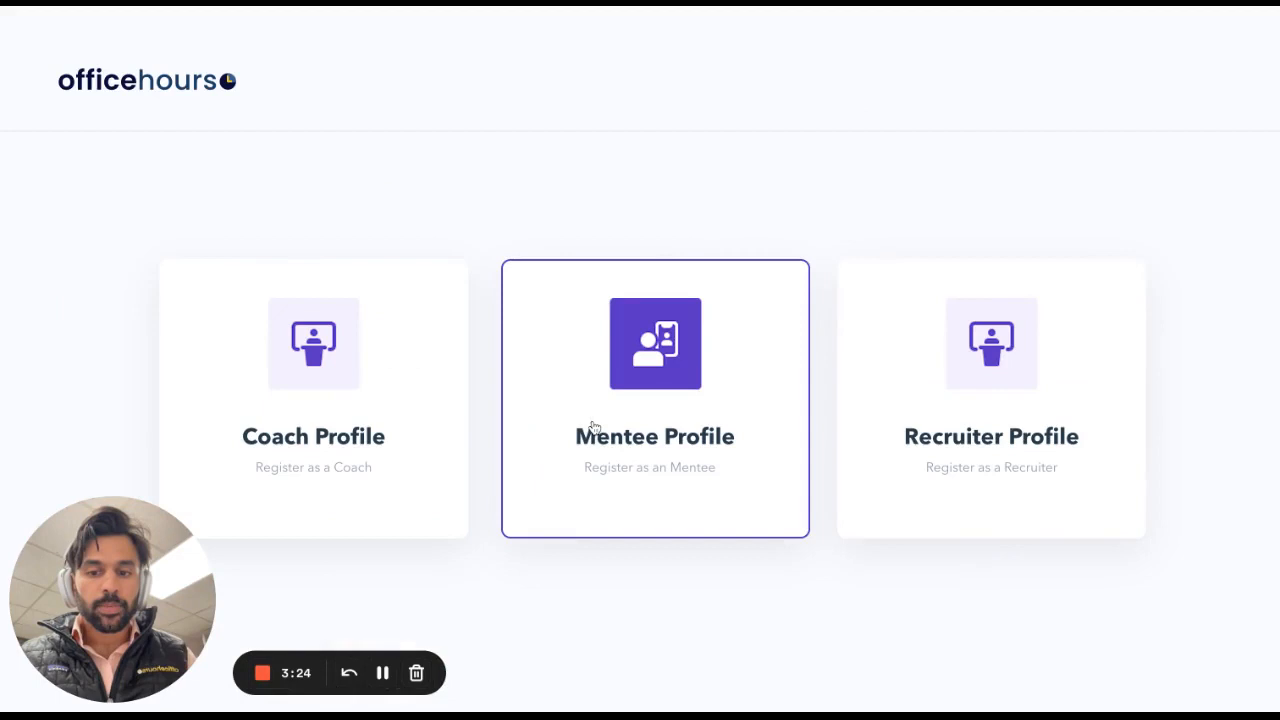
left_click(654, 398)
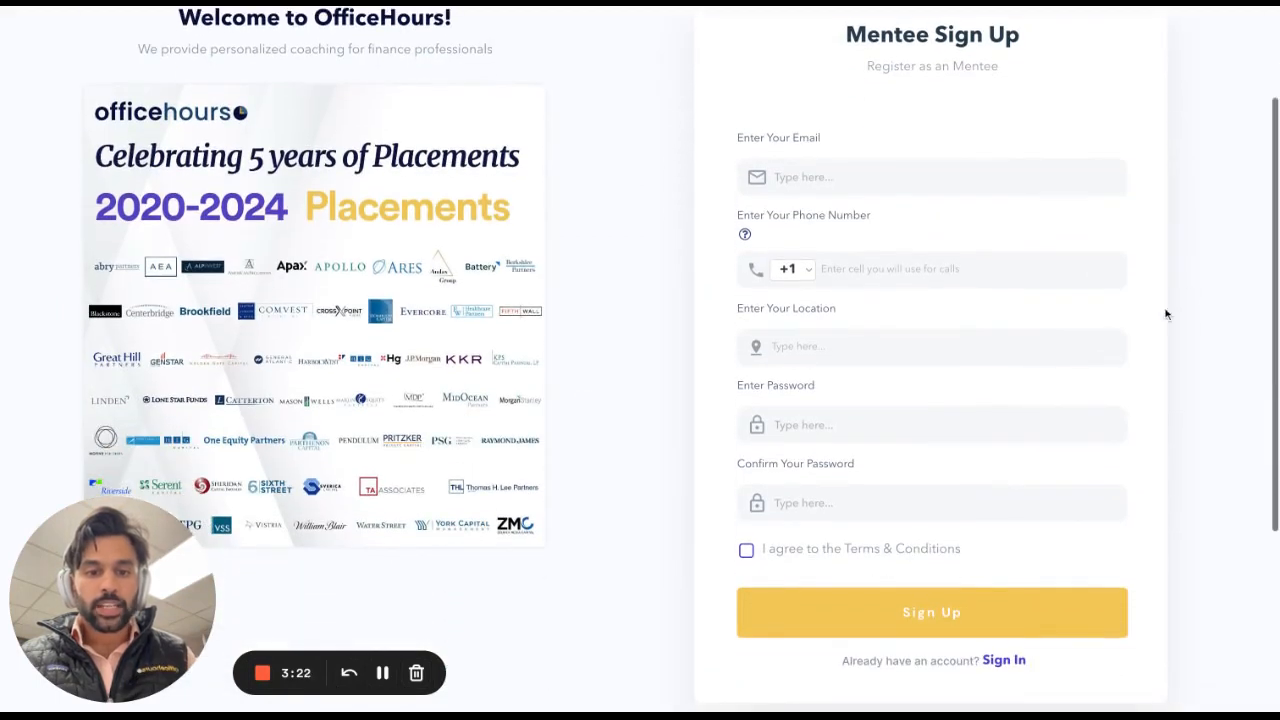
mouse_move(1190, 292)
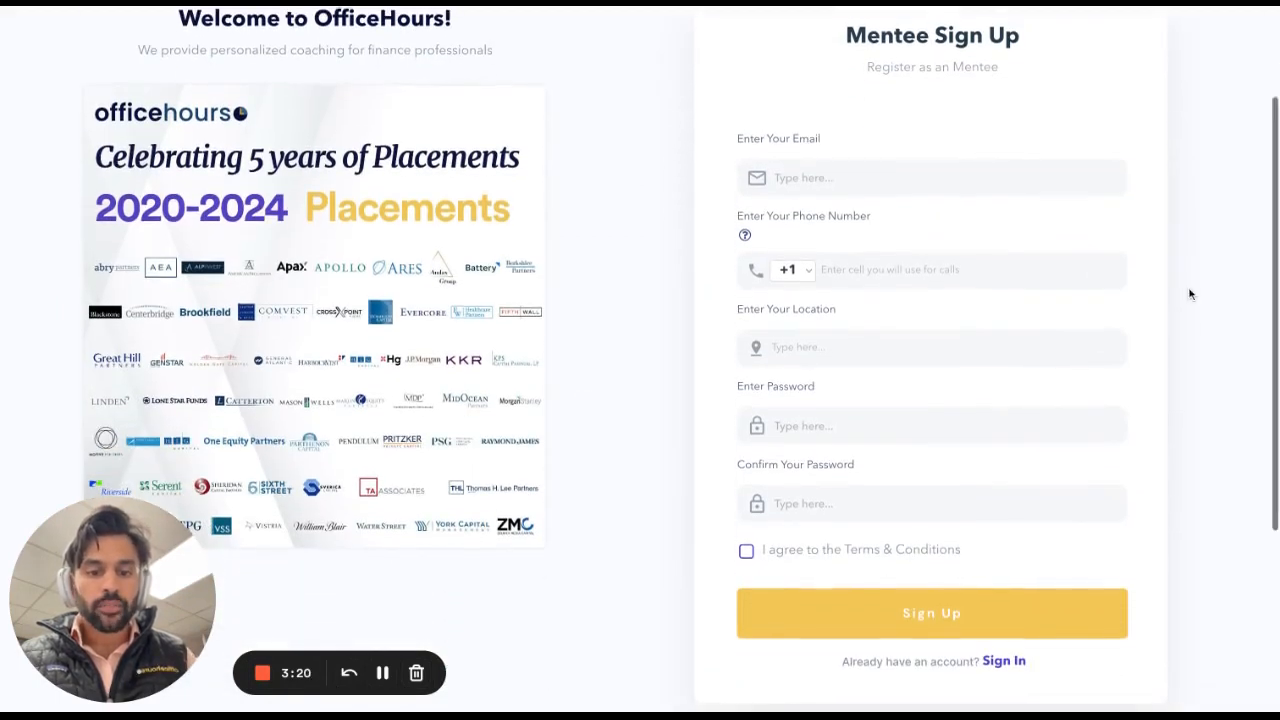
Enter the email and password and sign in to reach the account dashboard
scroll("up", 3)
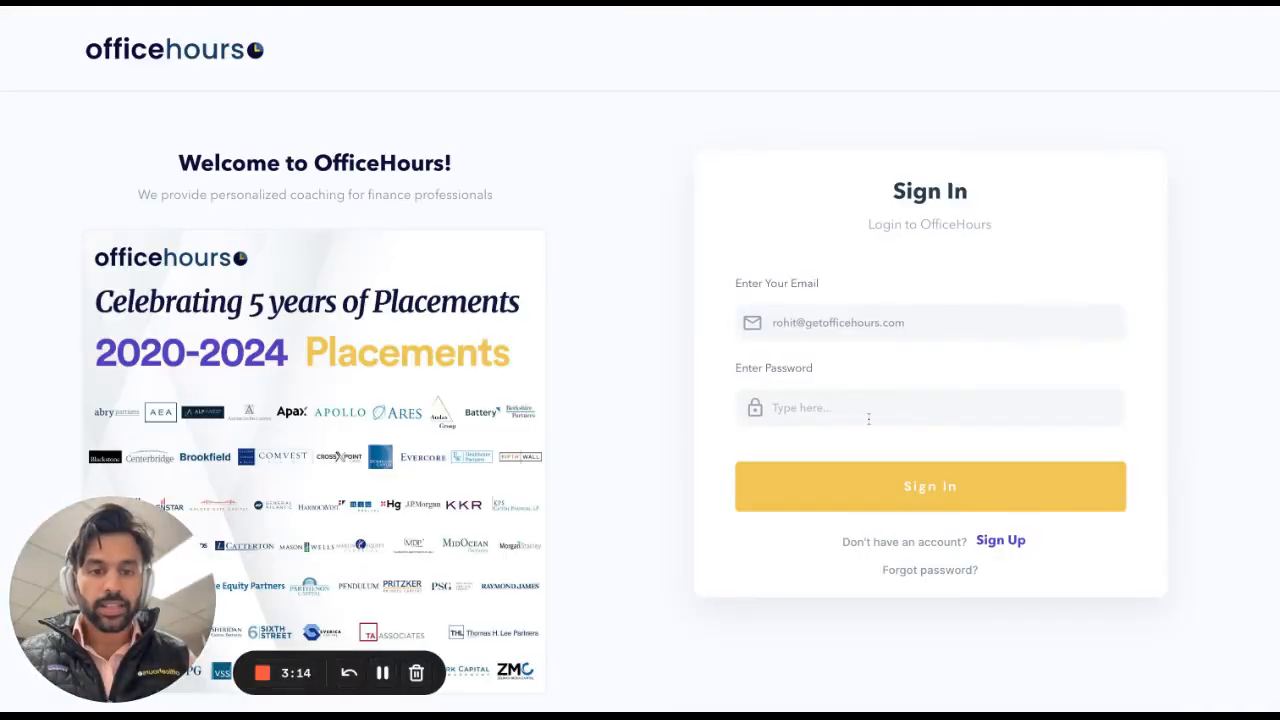
type("password")
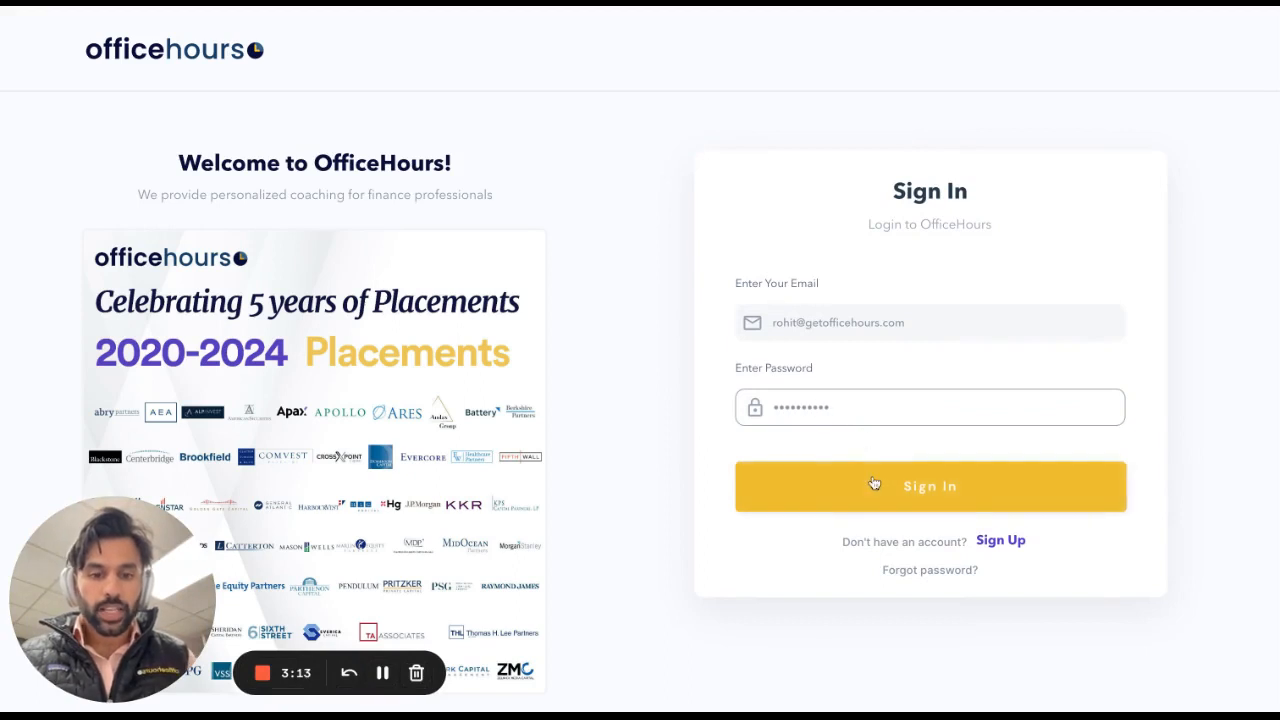
left_click(928, 486)
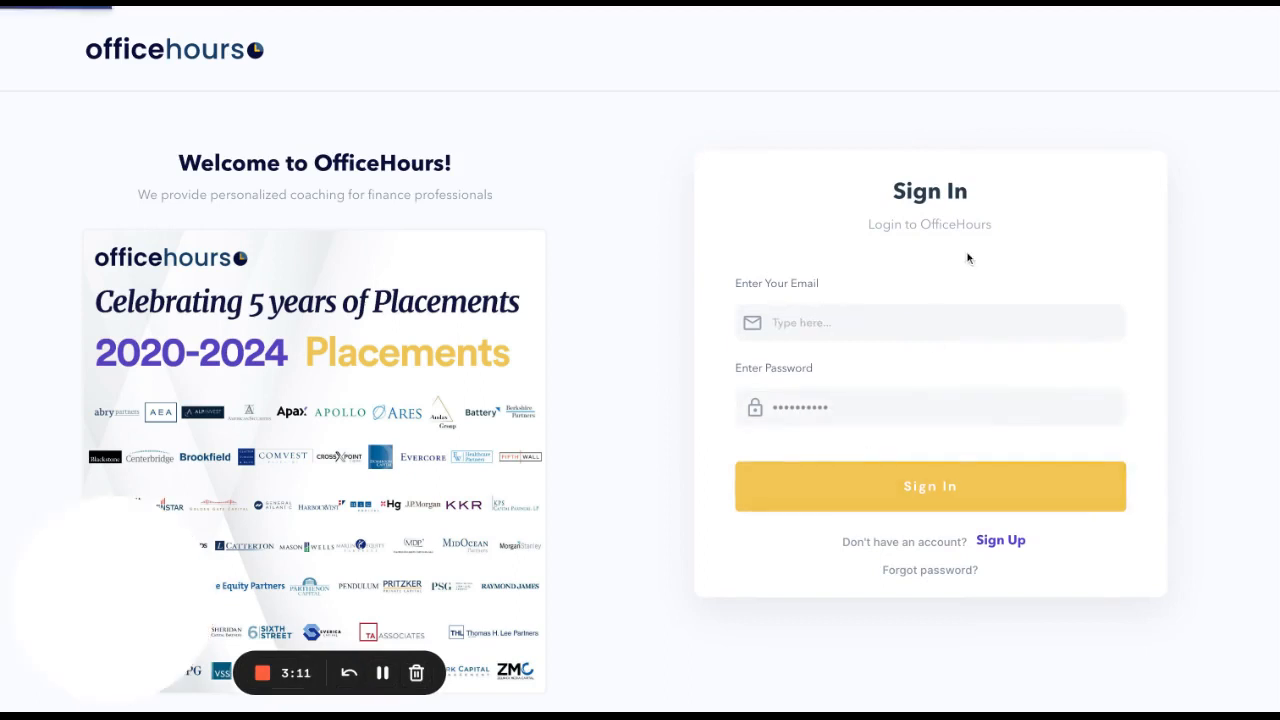
left_click(928, 486)
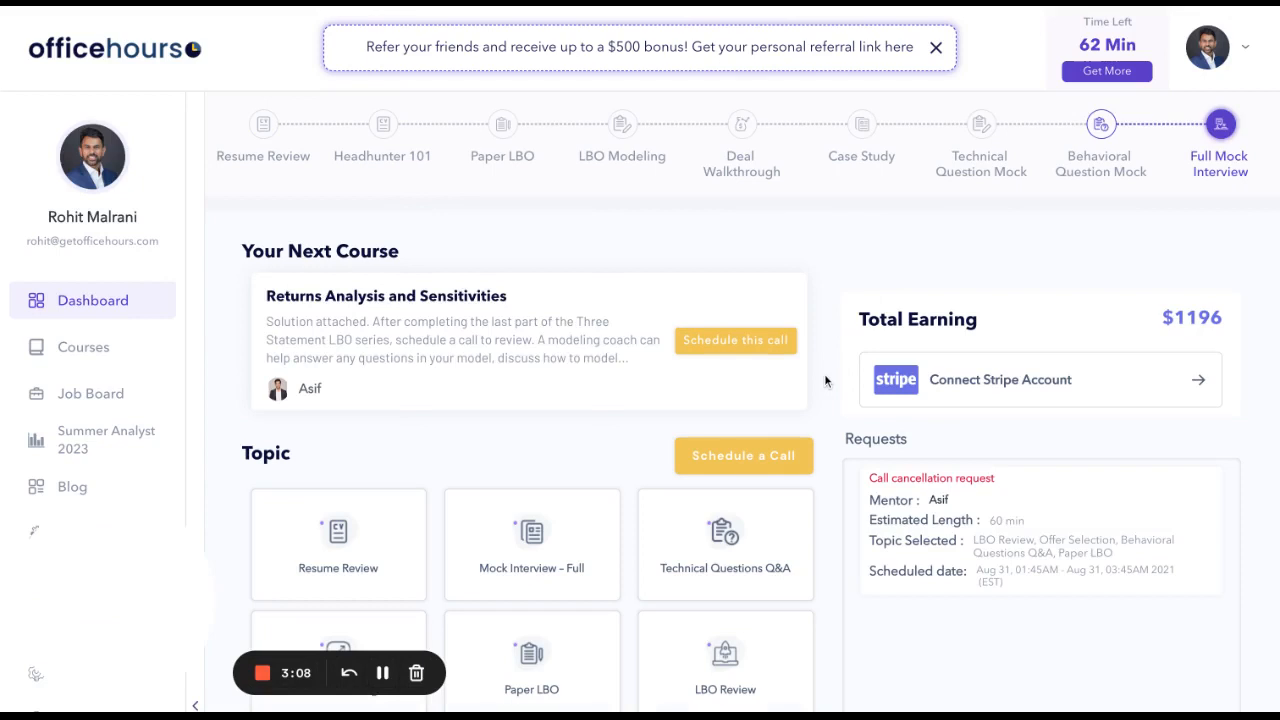
Look over the Schedule a Call form from the dashboard, then go to the Courses page
scroll("down", 3)
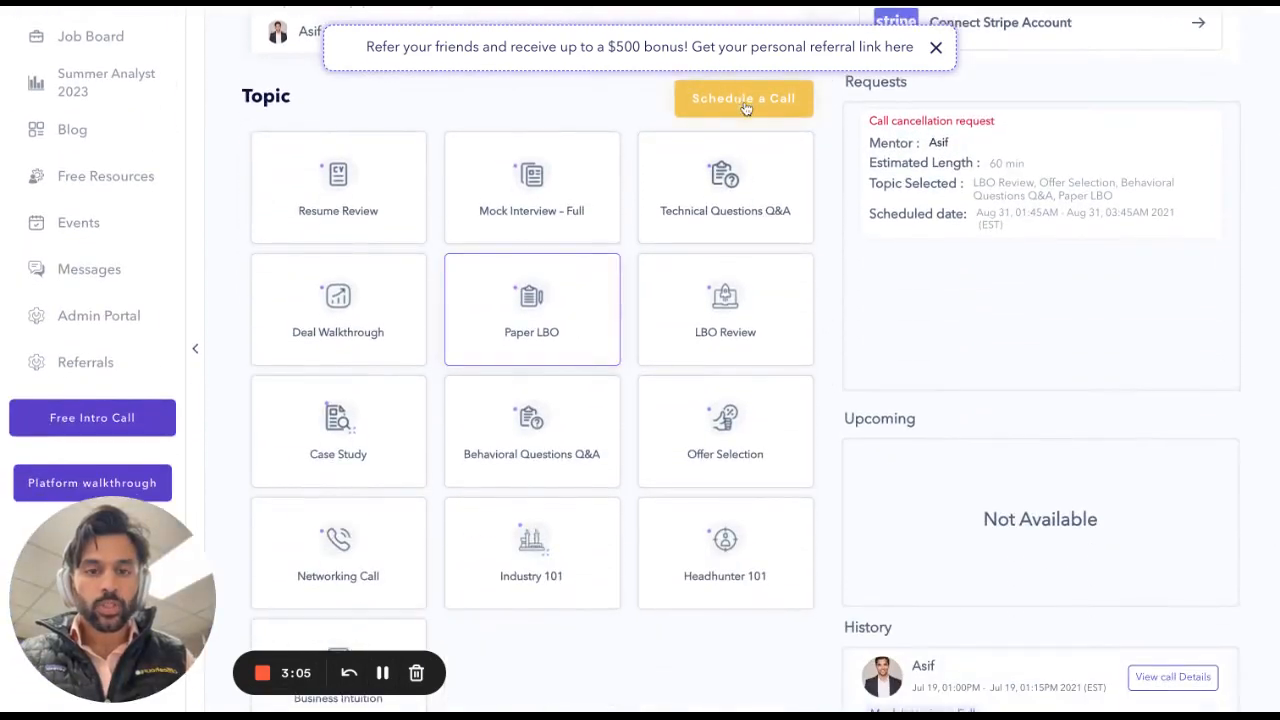
left_click(744, 98)
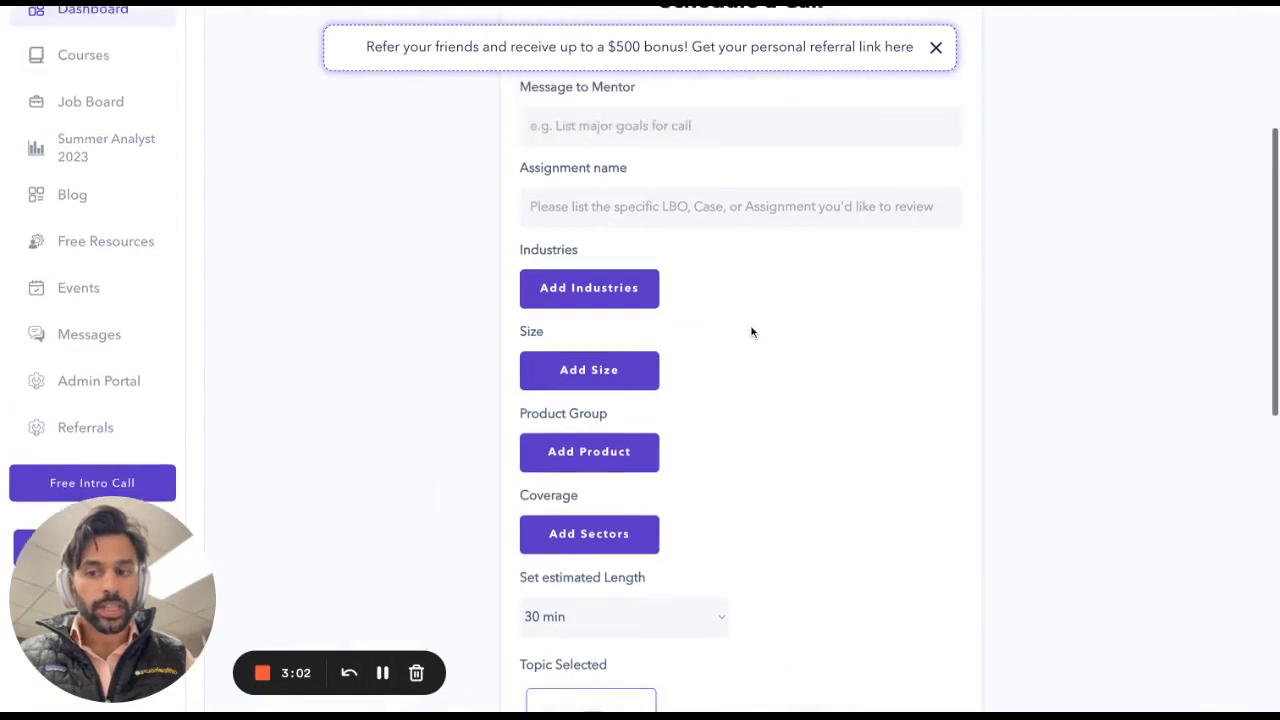
scroll("up", 3)
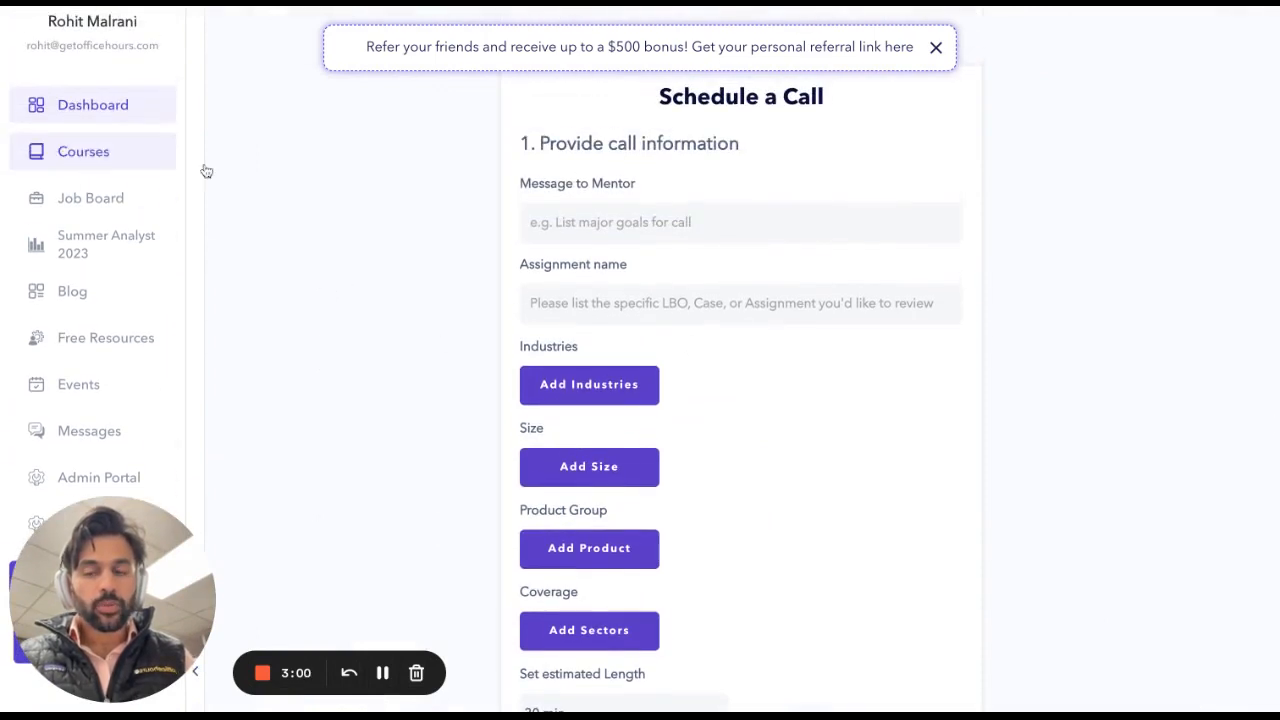
left_click(84, 152)
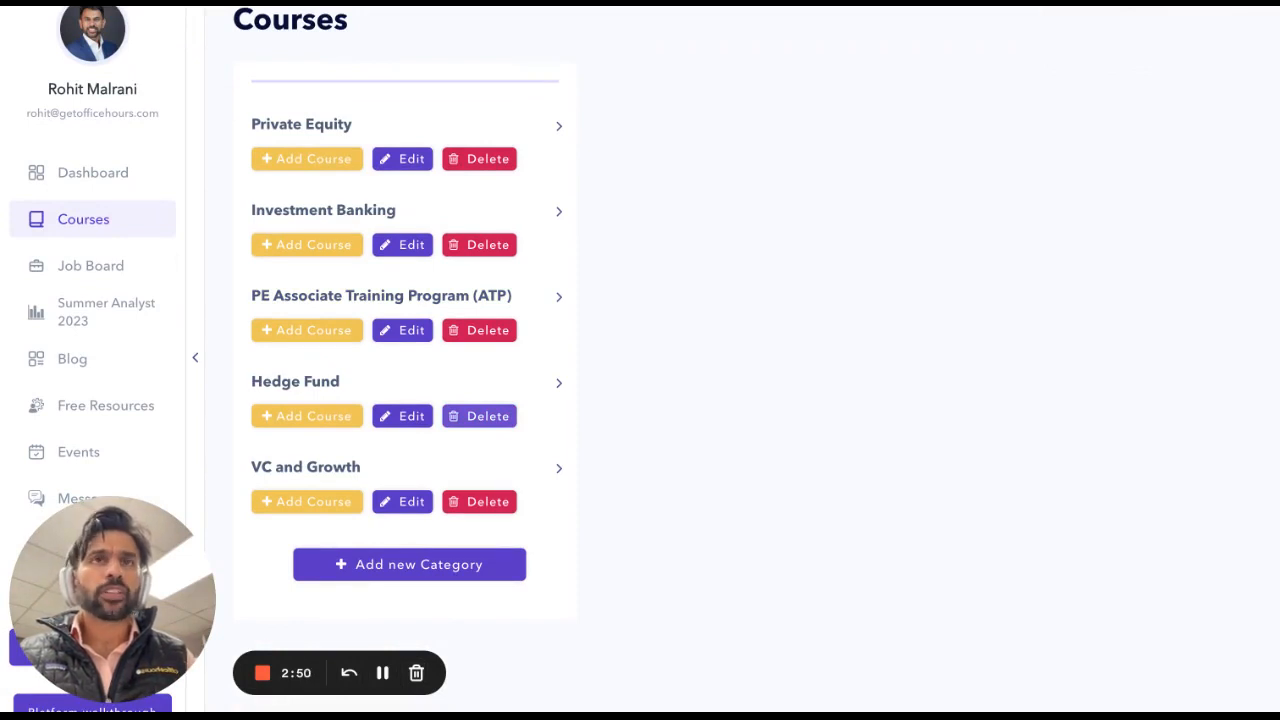
Scroll through the Free Resources article cards and back to the top
scroll("down", 3)
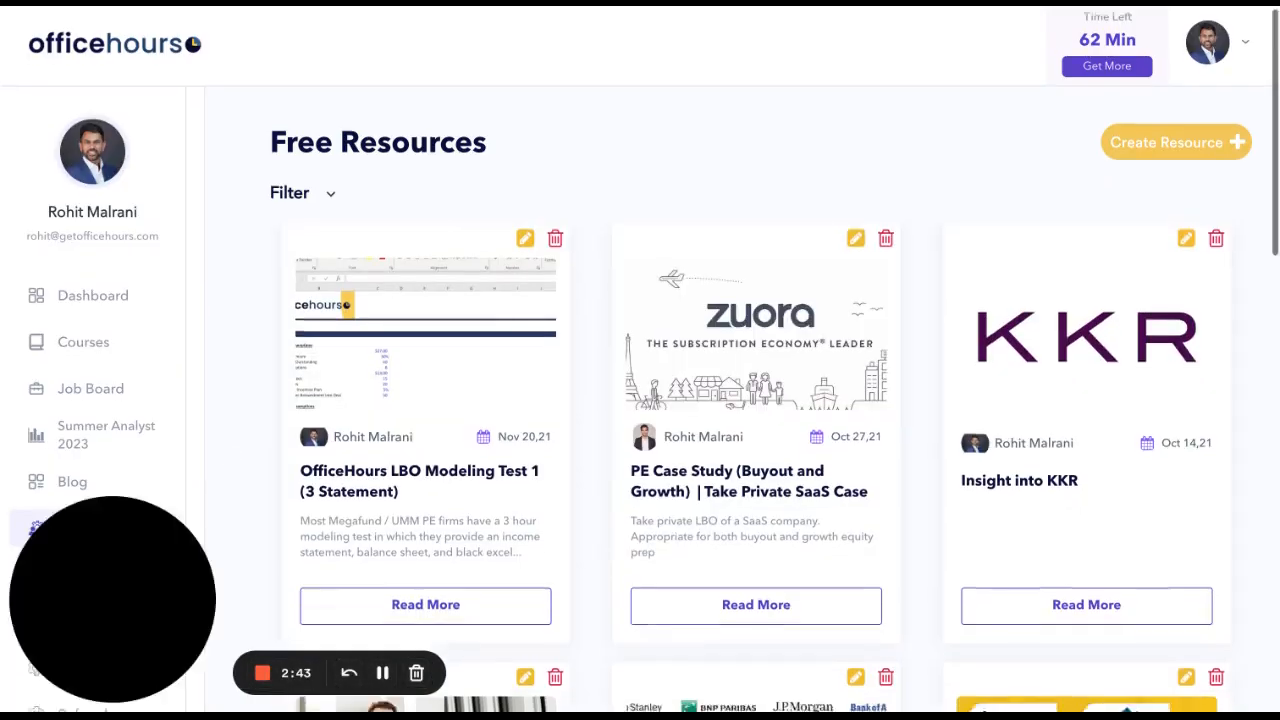
scroll("down", 3)
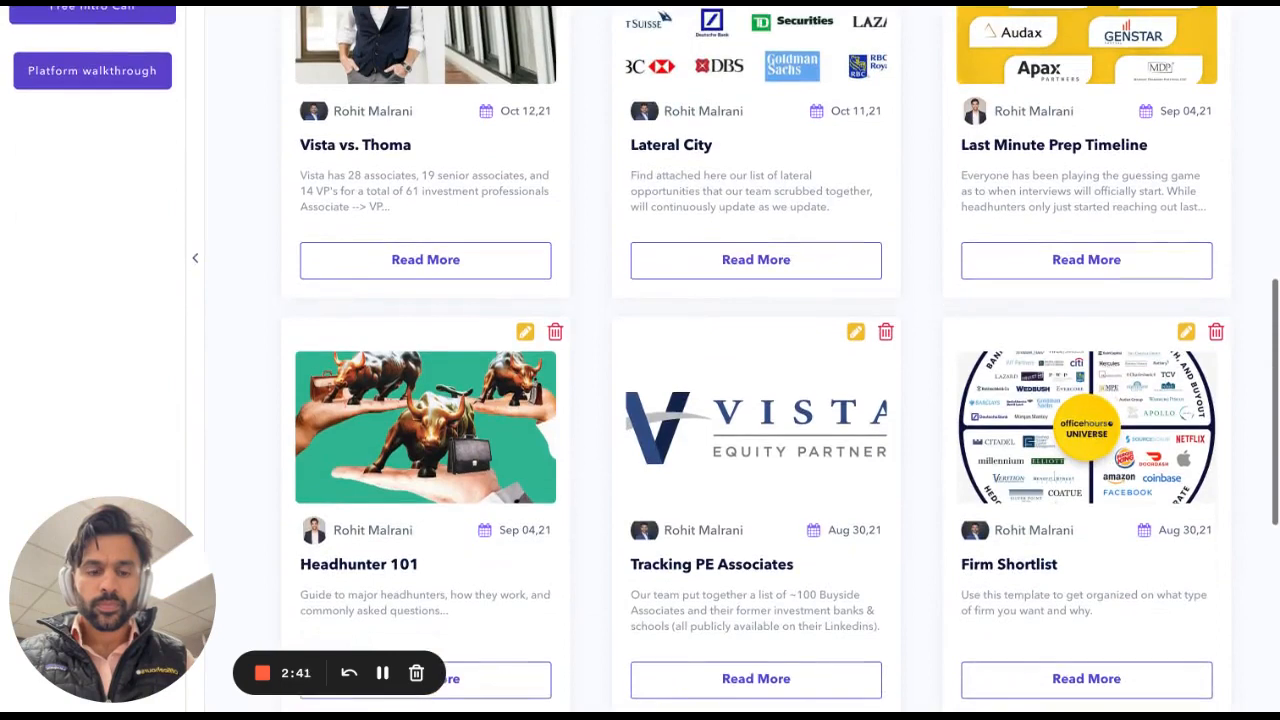
scroll("up", 3)
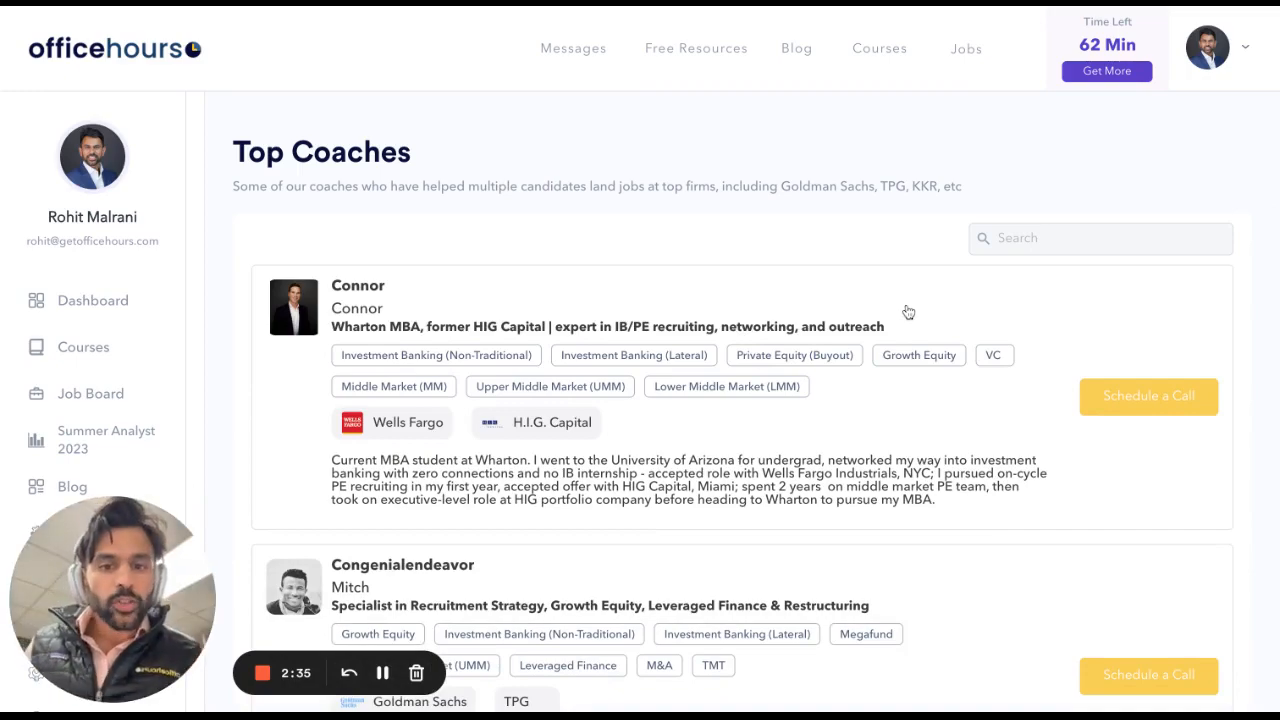
Browse the Top Coaches list and open Schedule a Call with Lfekravar as preferred coach
scroll("down", 3)
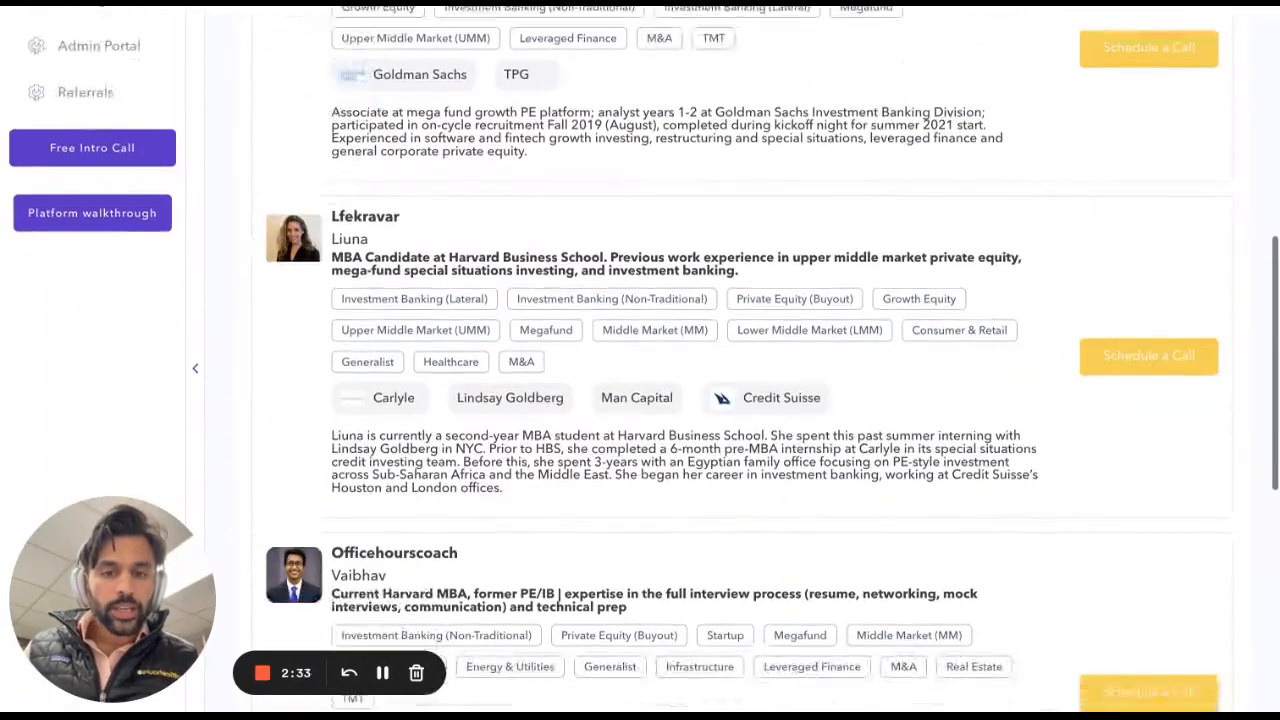
scroll("down", 3)
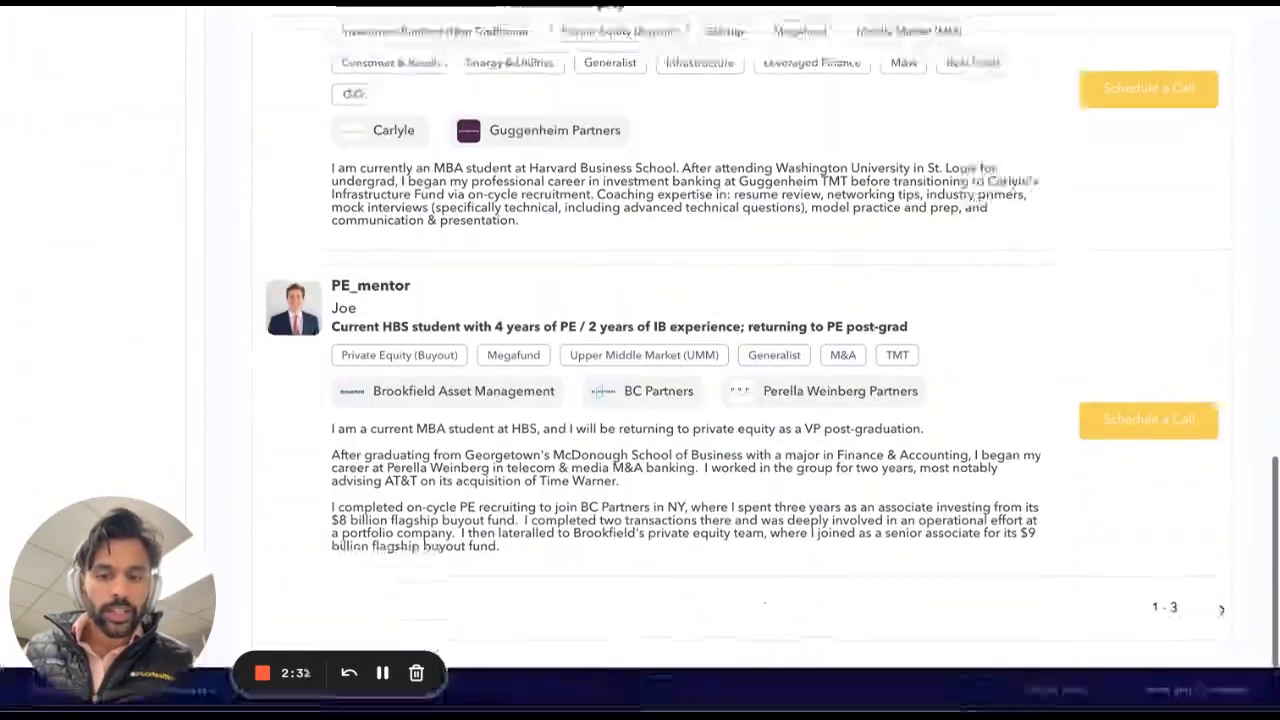
scroll("up", 3)
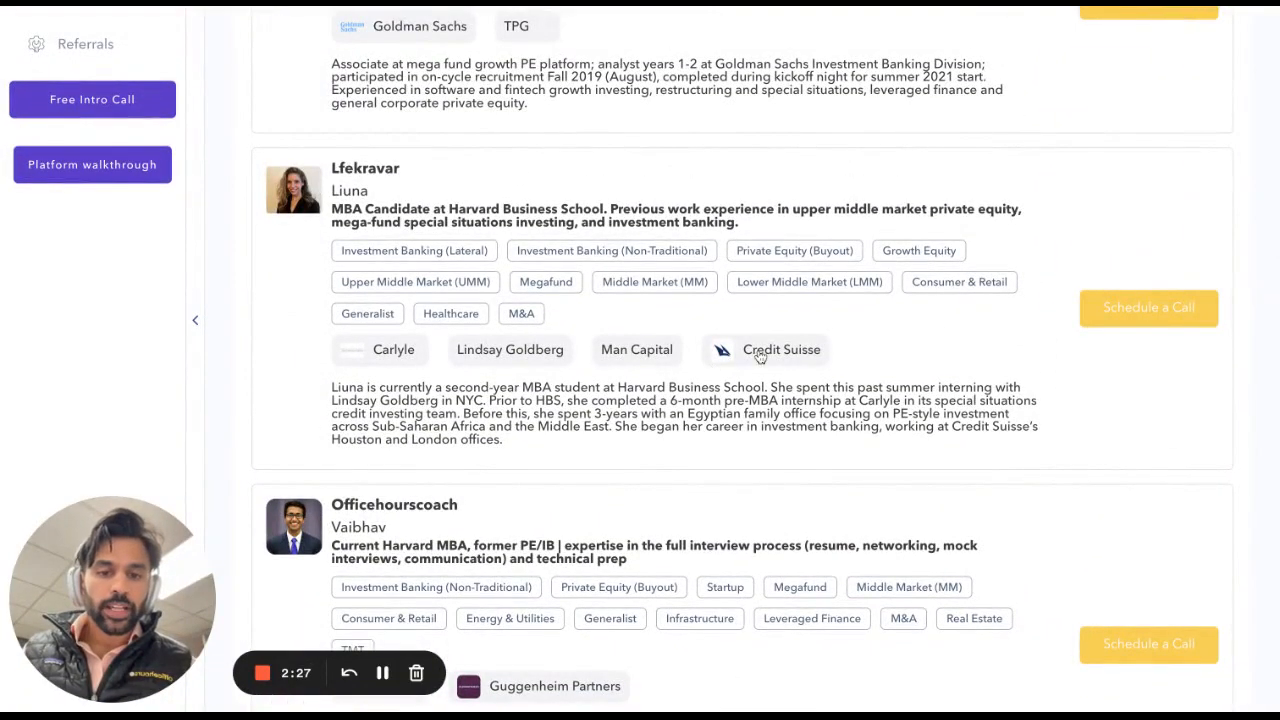
left_click(1148, 308)
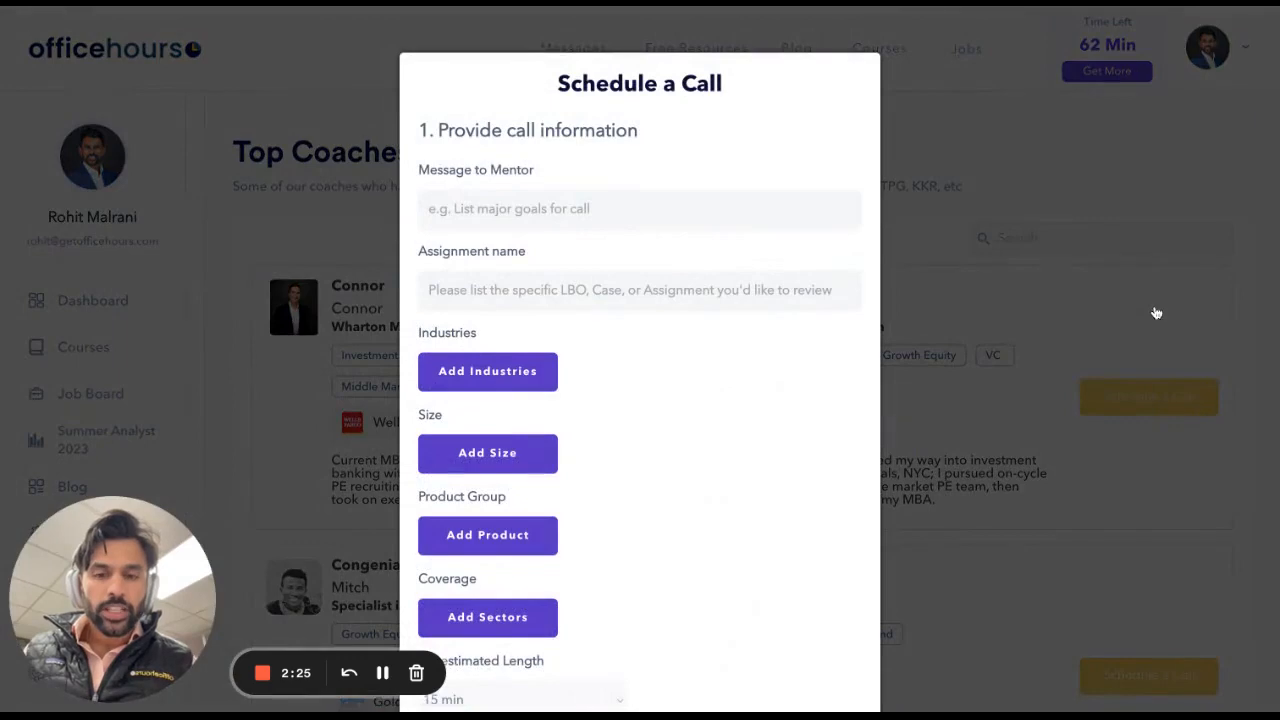
scroll("down", 3)
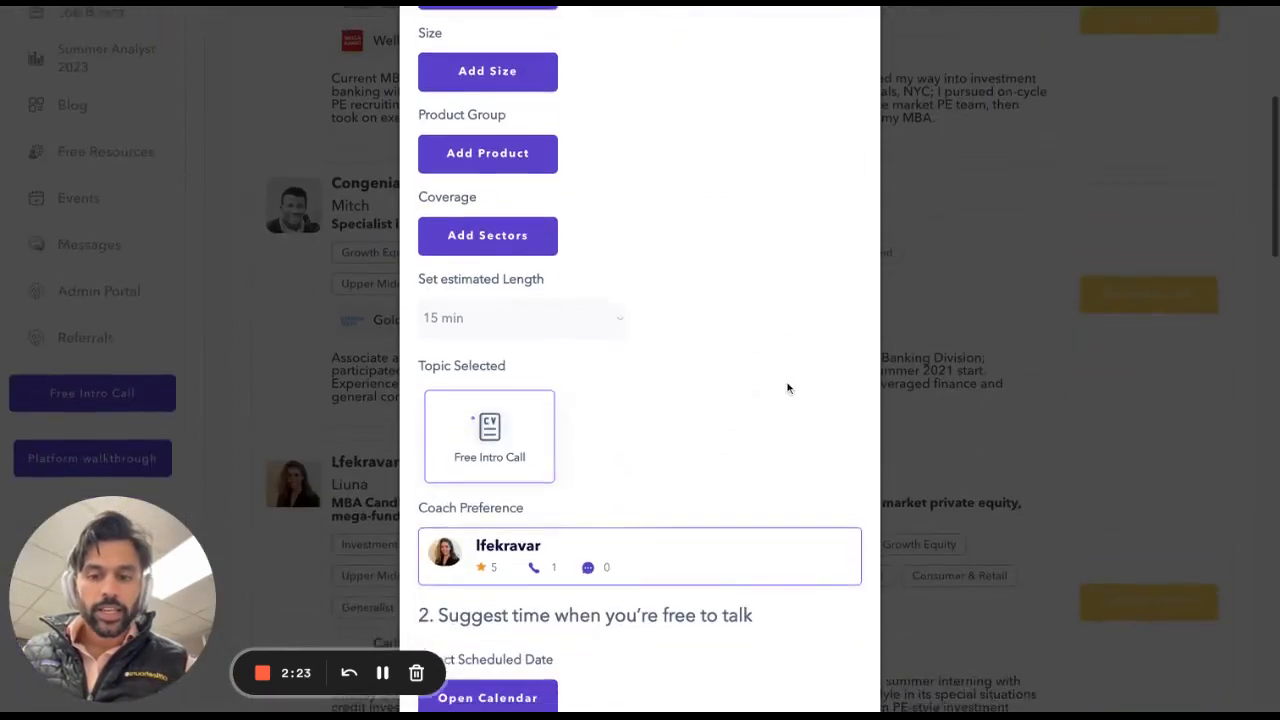
scroll("up", 3)
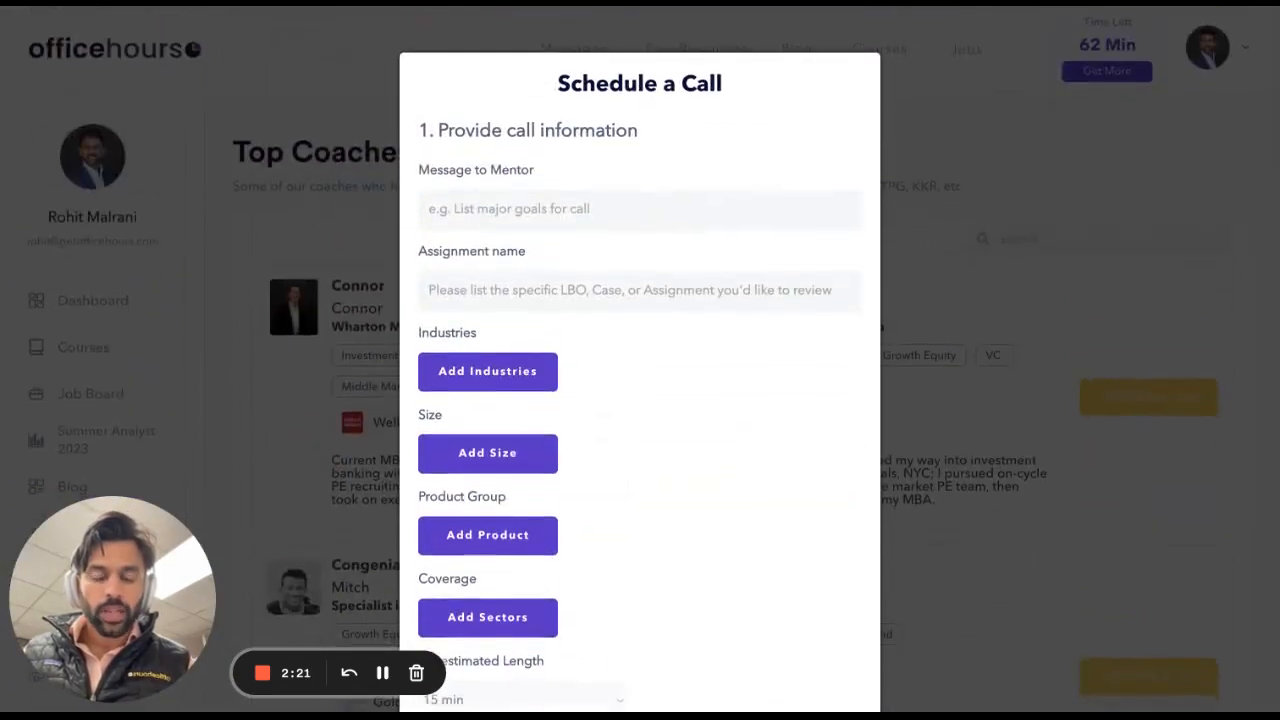